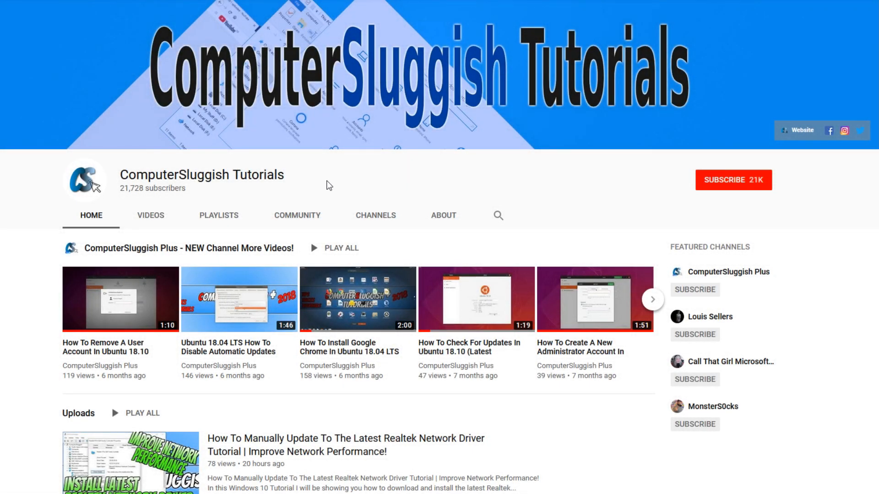
mouse_move(626, 166)
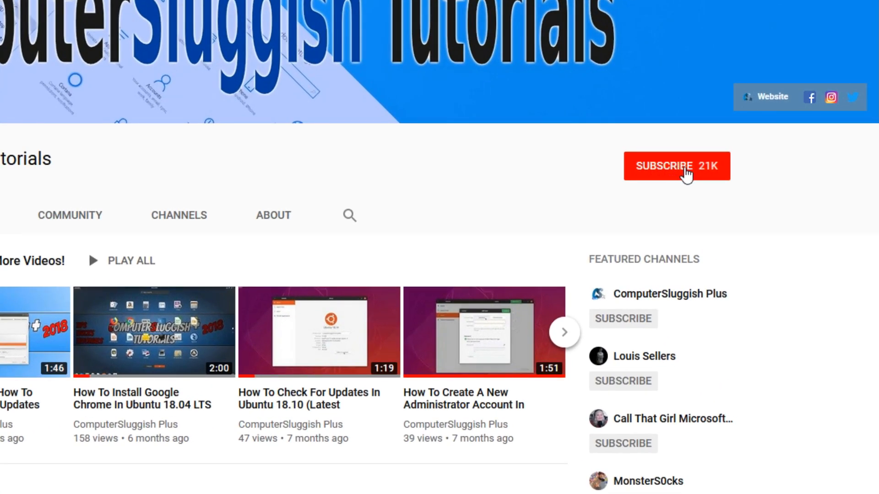
Step: Subscribe to the ComputerSluggish Tutorials channel with notifications turned on
left_click(676, 166)
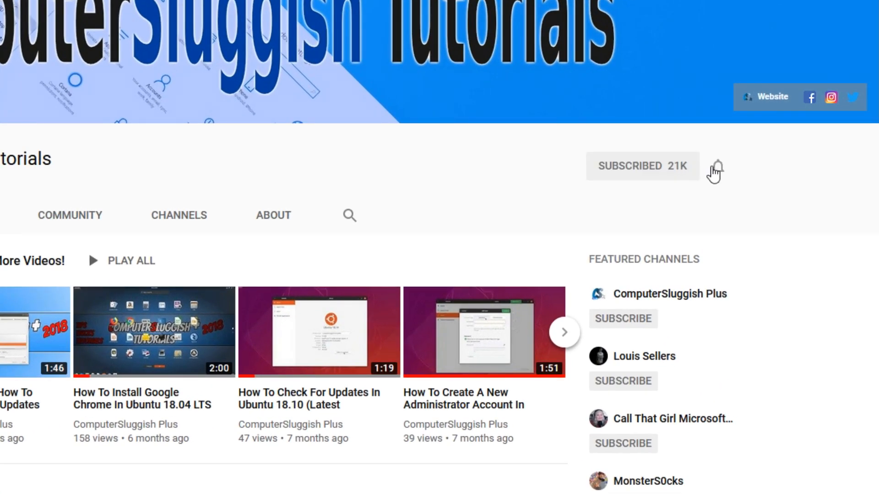
left_click(716, 168)
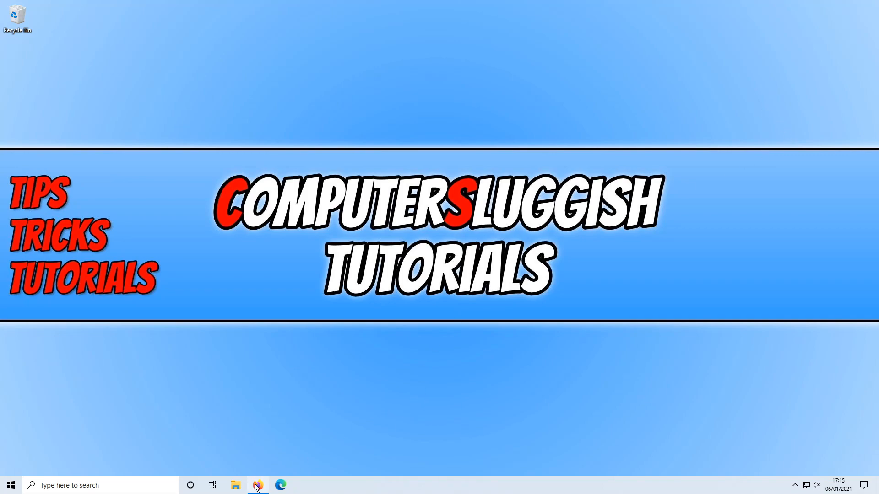
Step: Bring the Windows driver table into view and highlight the 32bits driver description
left_click(257, 485)
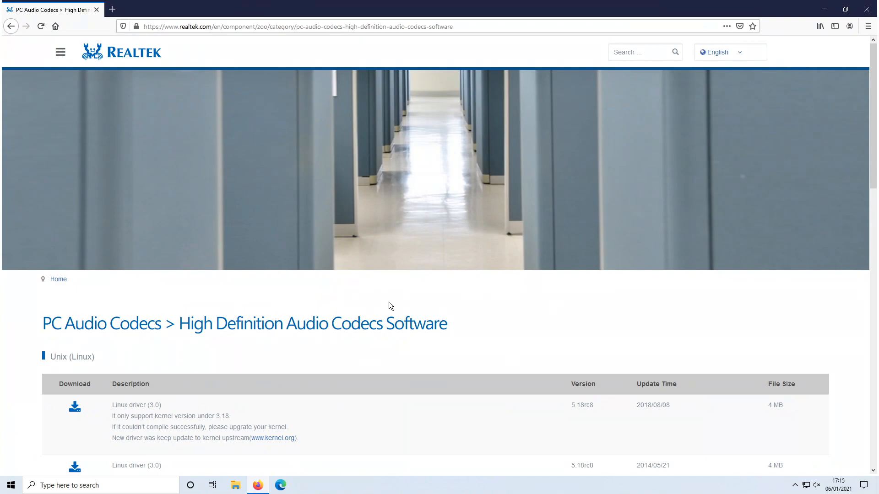
mouse_move(476, 301)
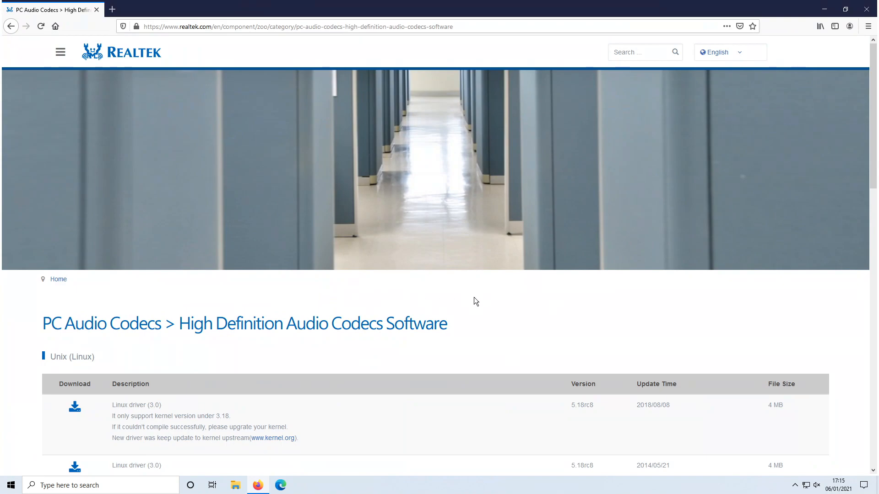
scroll("down", 3)
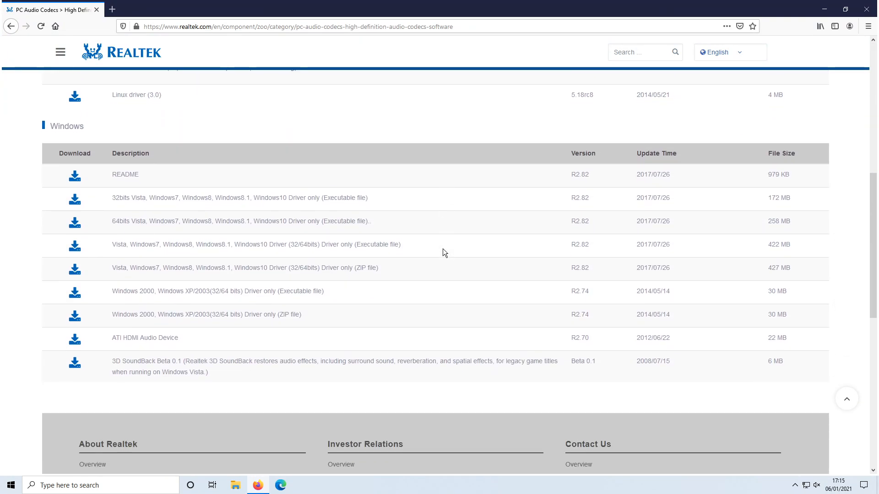
scroll("down", 3)
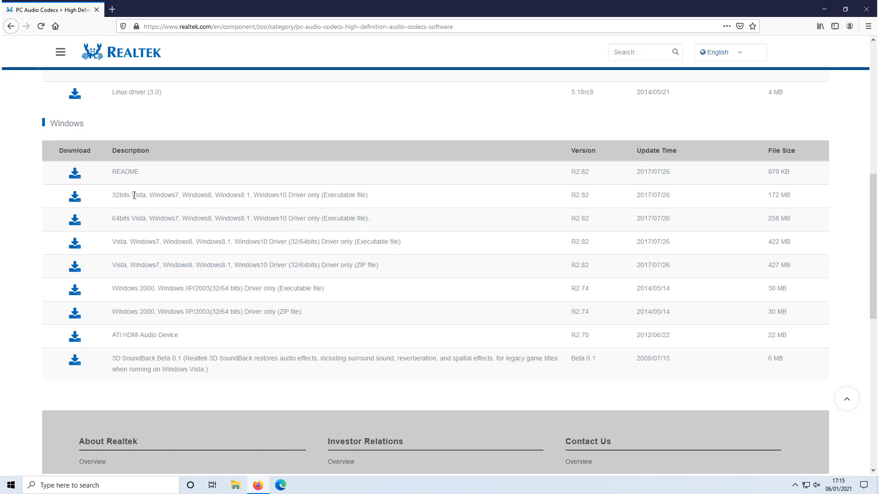
double_click(119, 195)
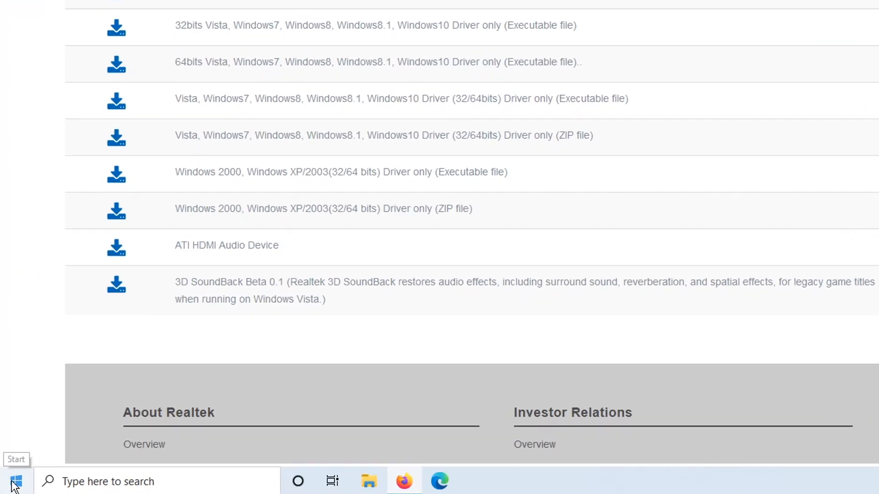
Step: Check the About page shows a 64-bit operating system, then close Settings
right_click(14, 483)
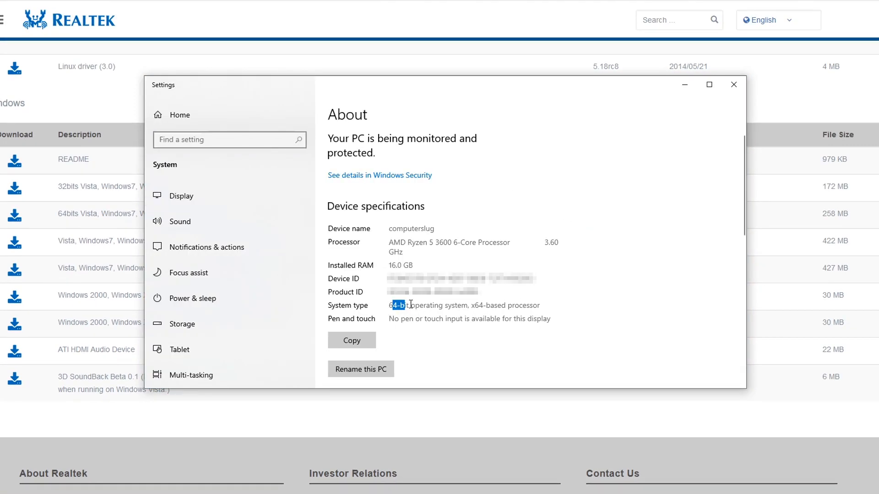
left_click_drag(399, 305, 494, 306)
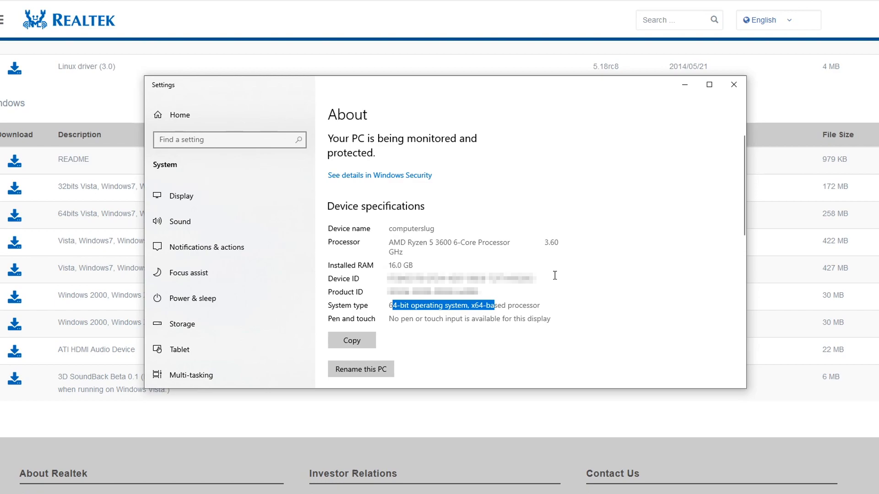
left_click(734, 85)
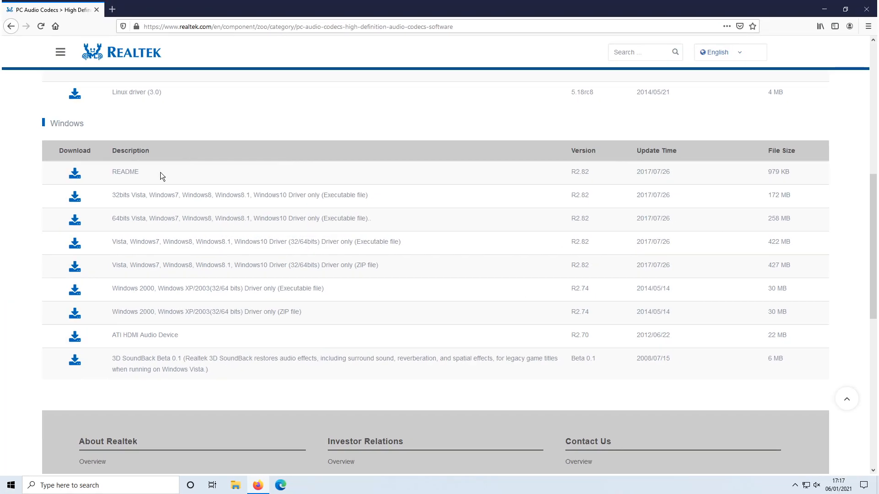
Step: Accept the 'I accept to the above' terms and download the Windows audio driver file
left_click(74, 242)
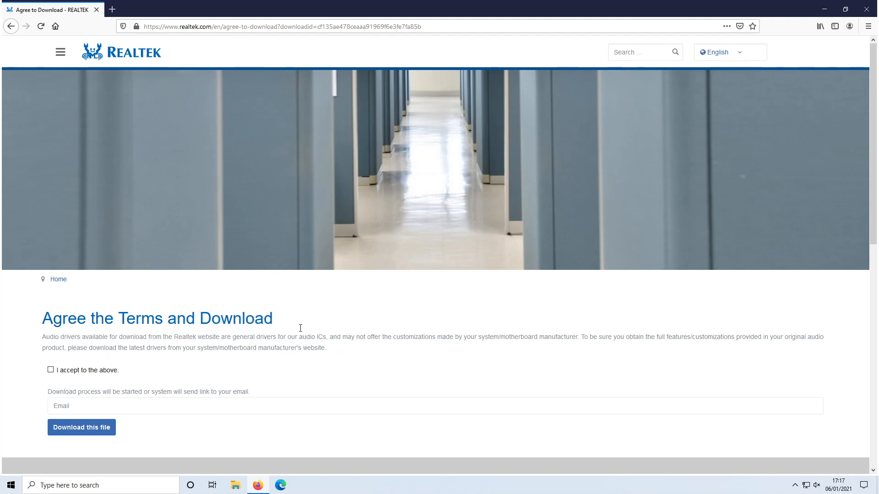
left_click(50, 369)
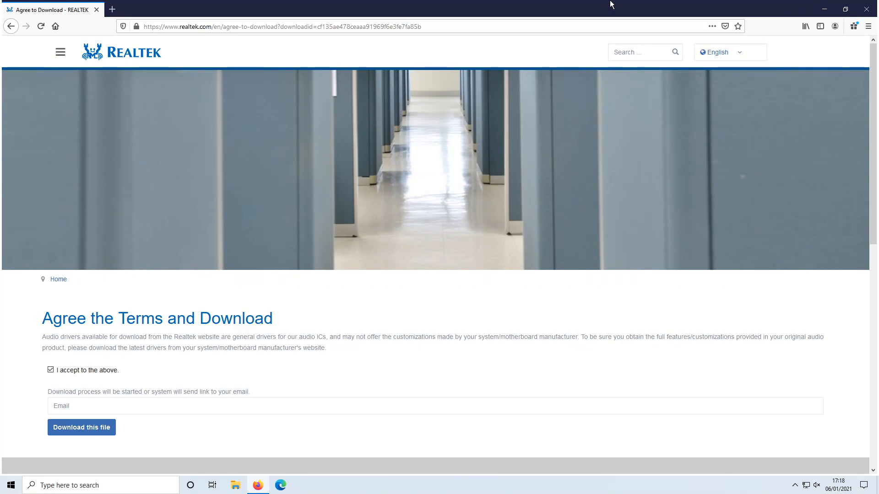
left_click(50, 370)
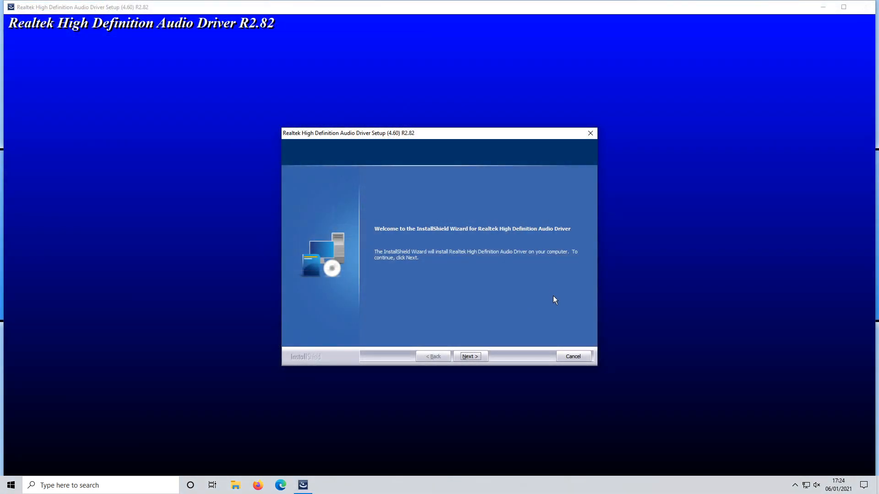
Step: Move past the R2.82 driver setup welcome screen to begin installation
left_click(469, 356)
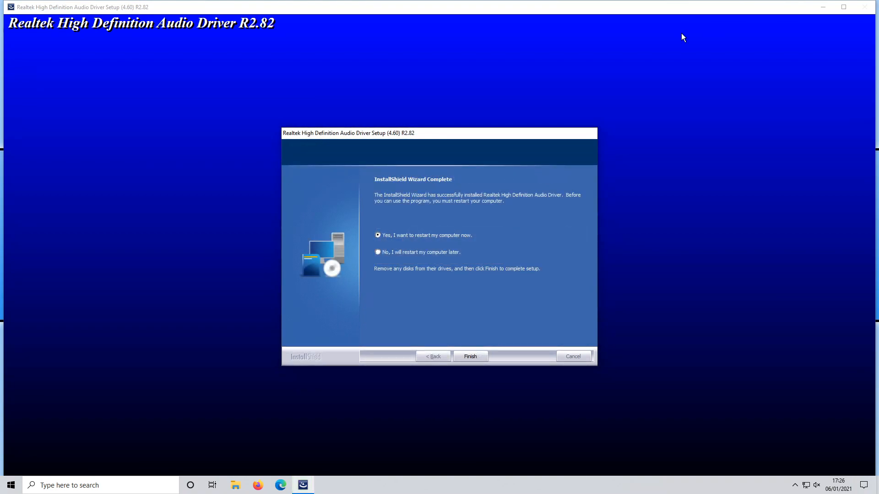
mouse_move(481, 236)
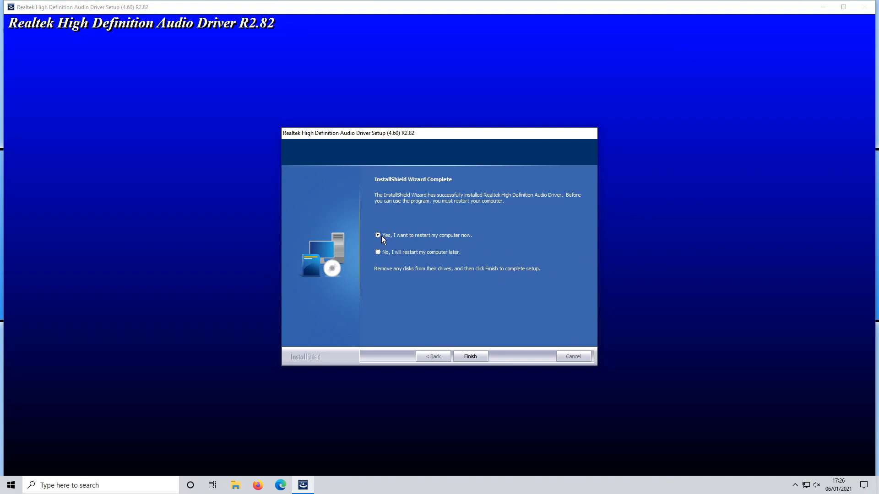
mouse_move(390, 239)
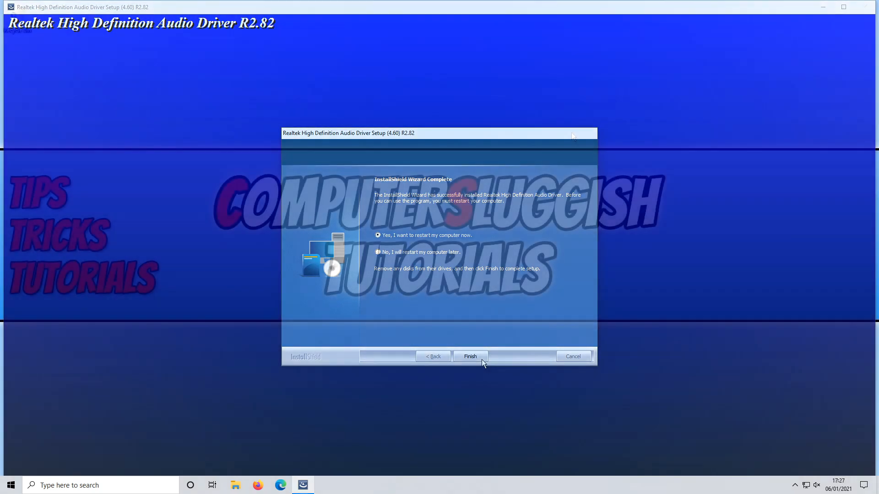
Step: Finish setup and restart the computer now
left_click(469, 357)
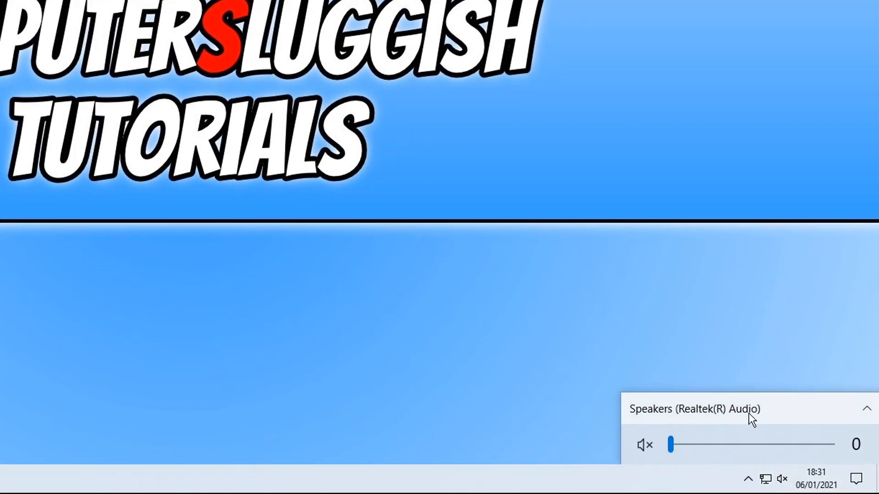
mouse_move(752, 428)
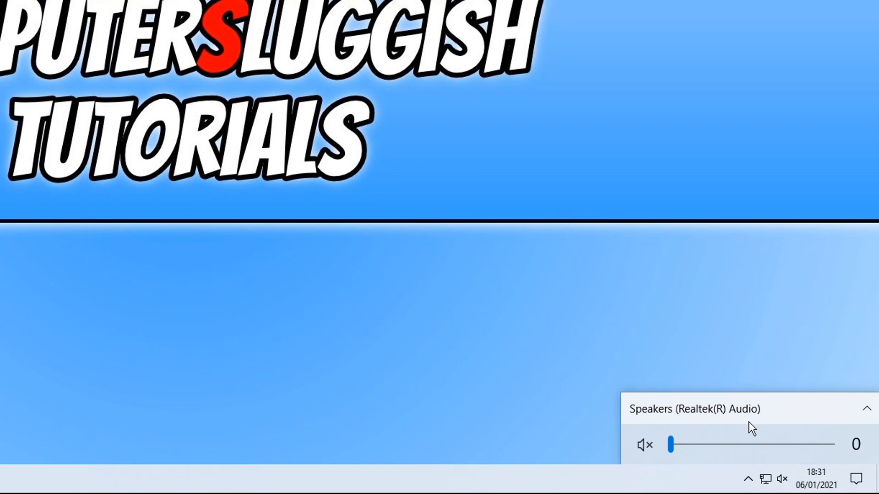